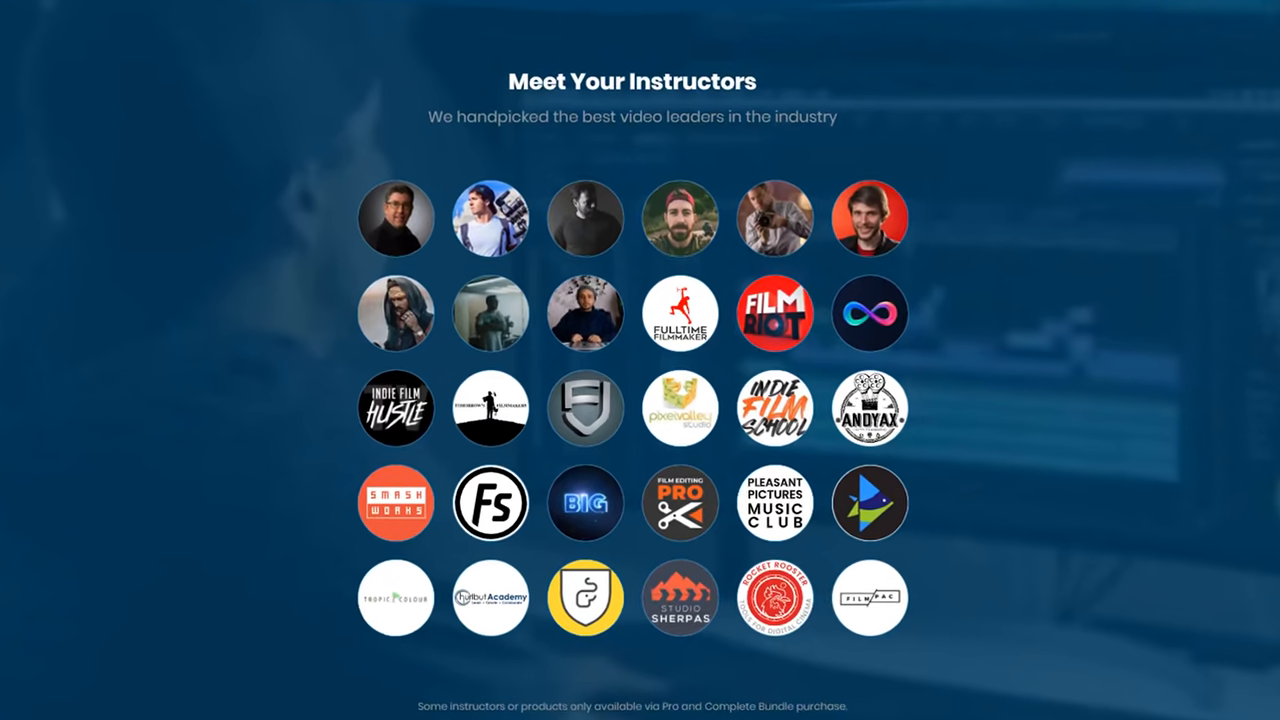
Step: Outline the phone with an X-spline and track it forward through the clip
scroll(down, 3)
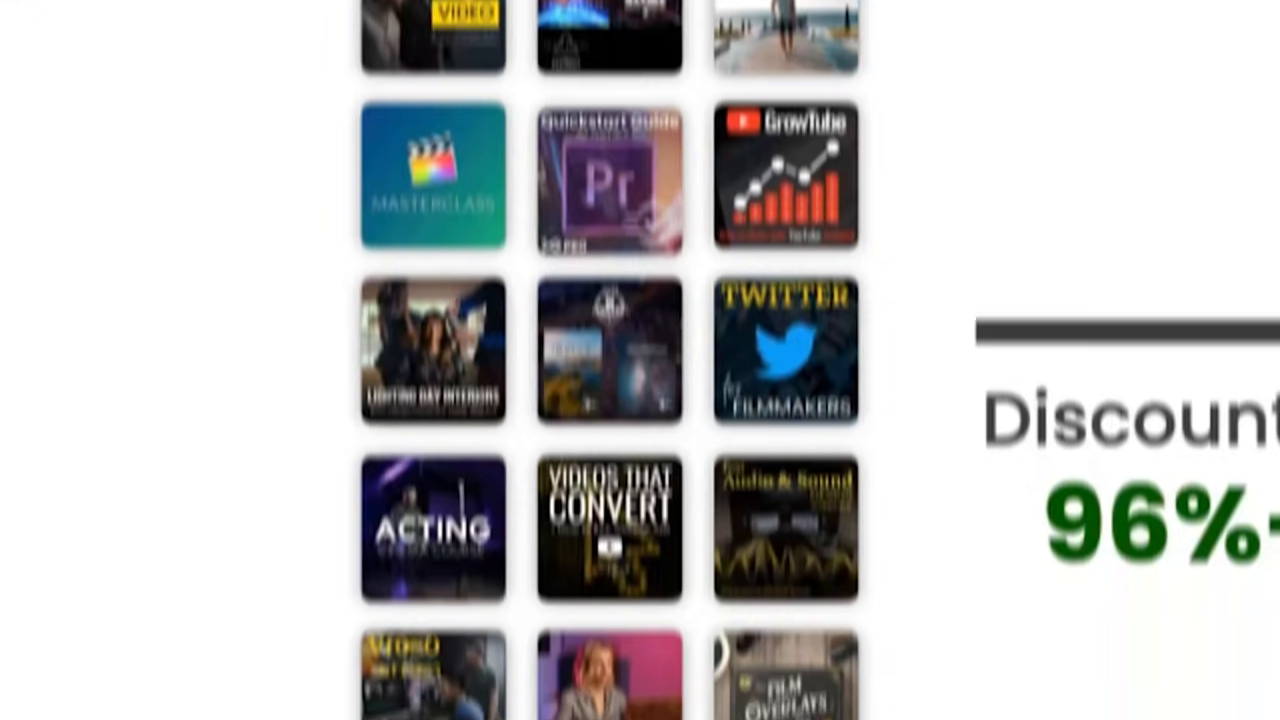
scroll(down, 3)
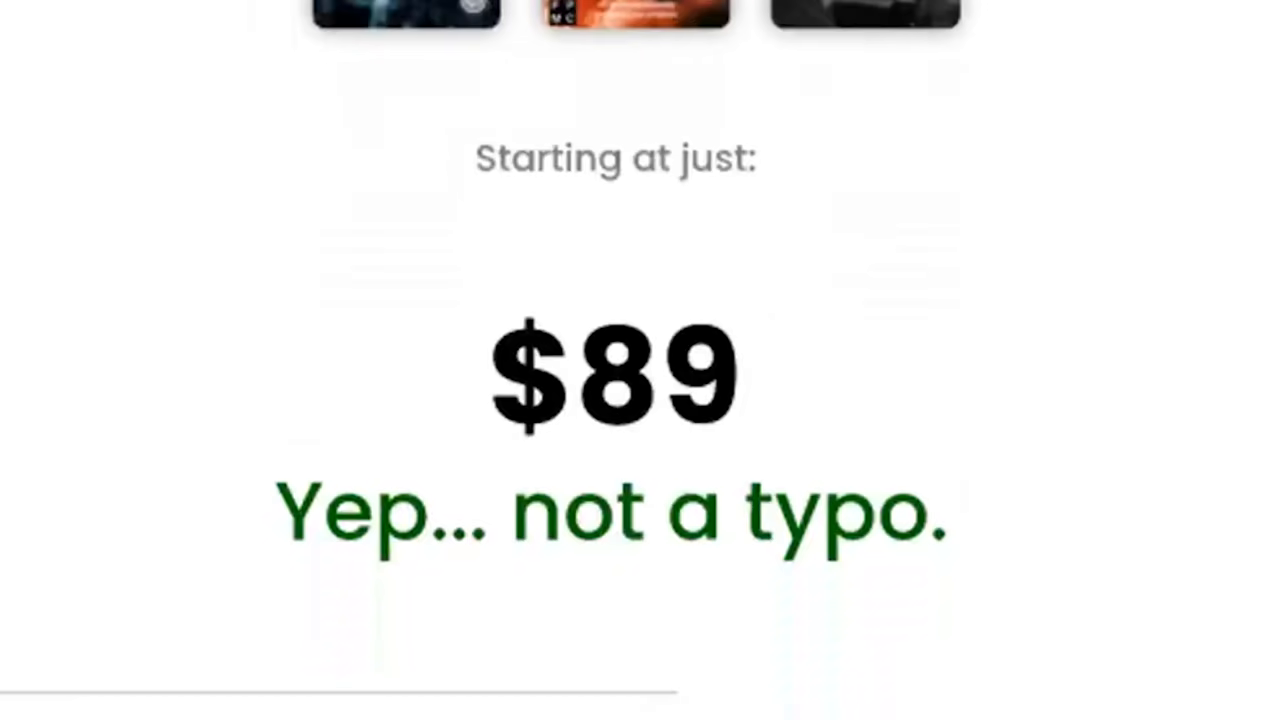
scroll(down, 3)
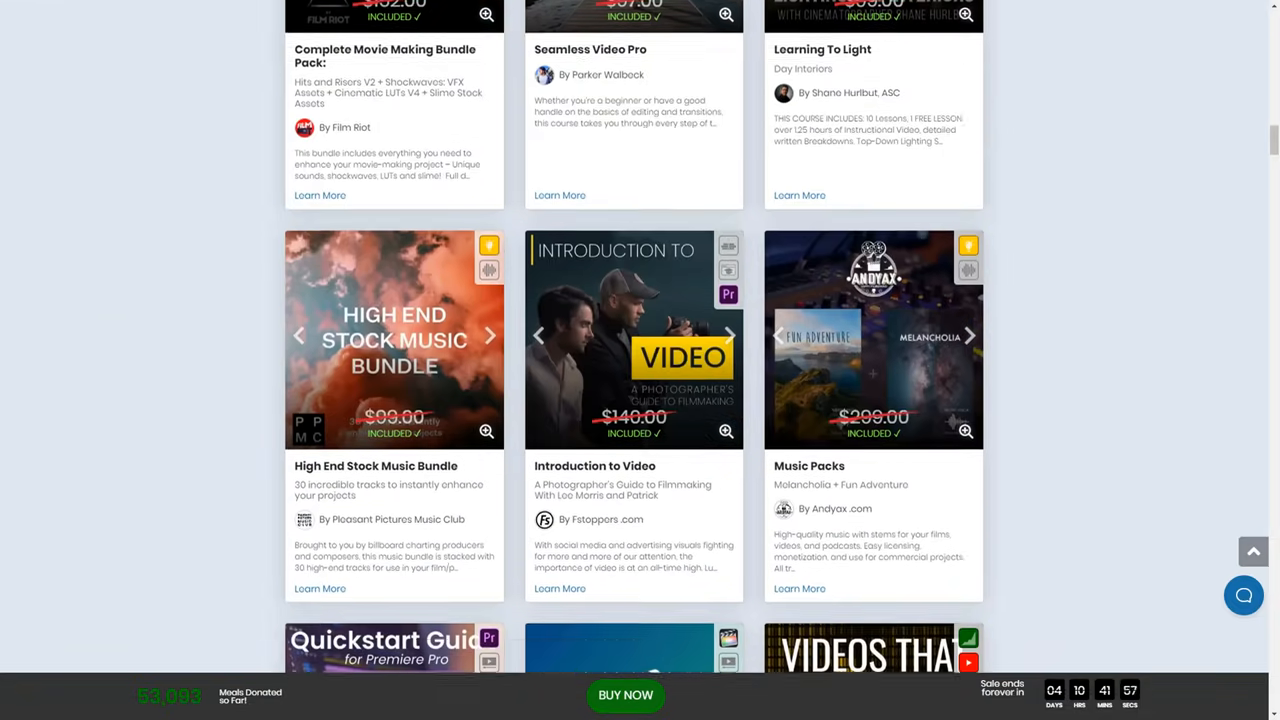
scroll(down, 3)
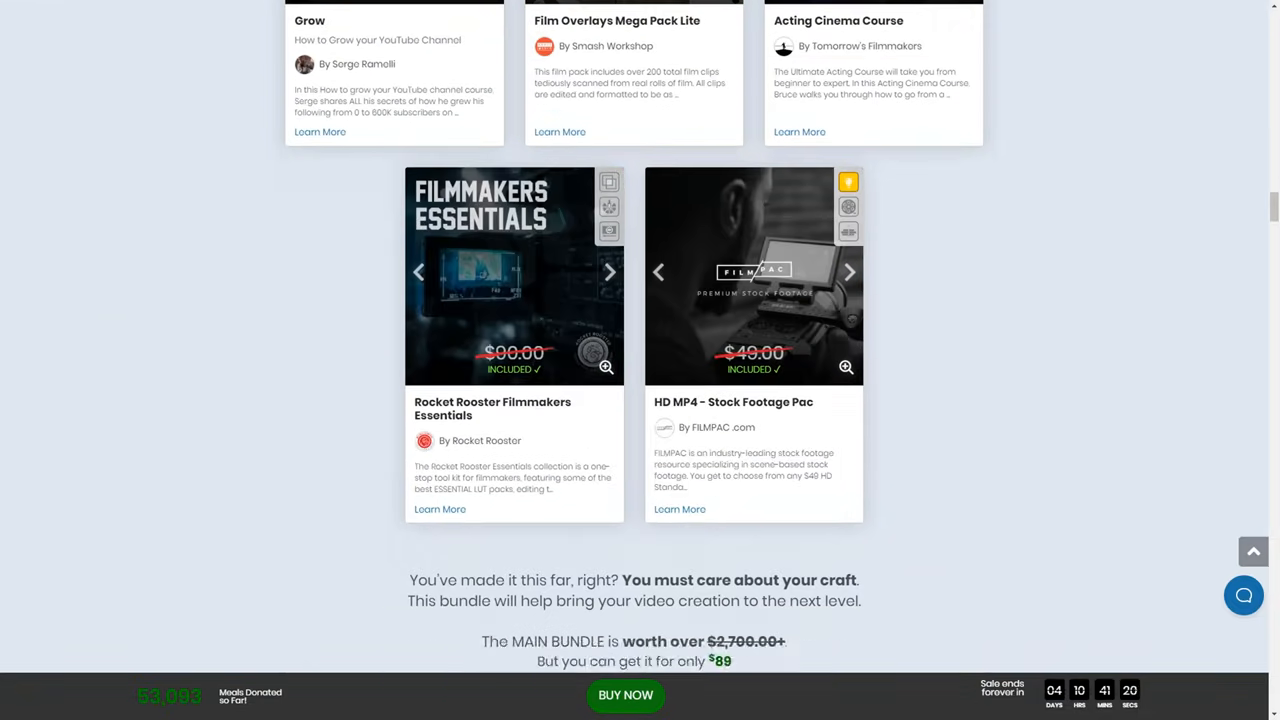
scroll(down, 3)
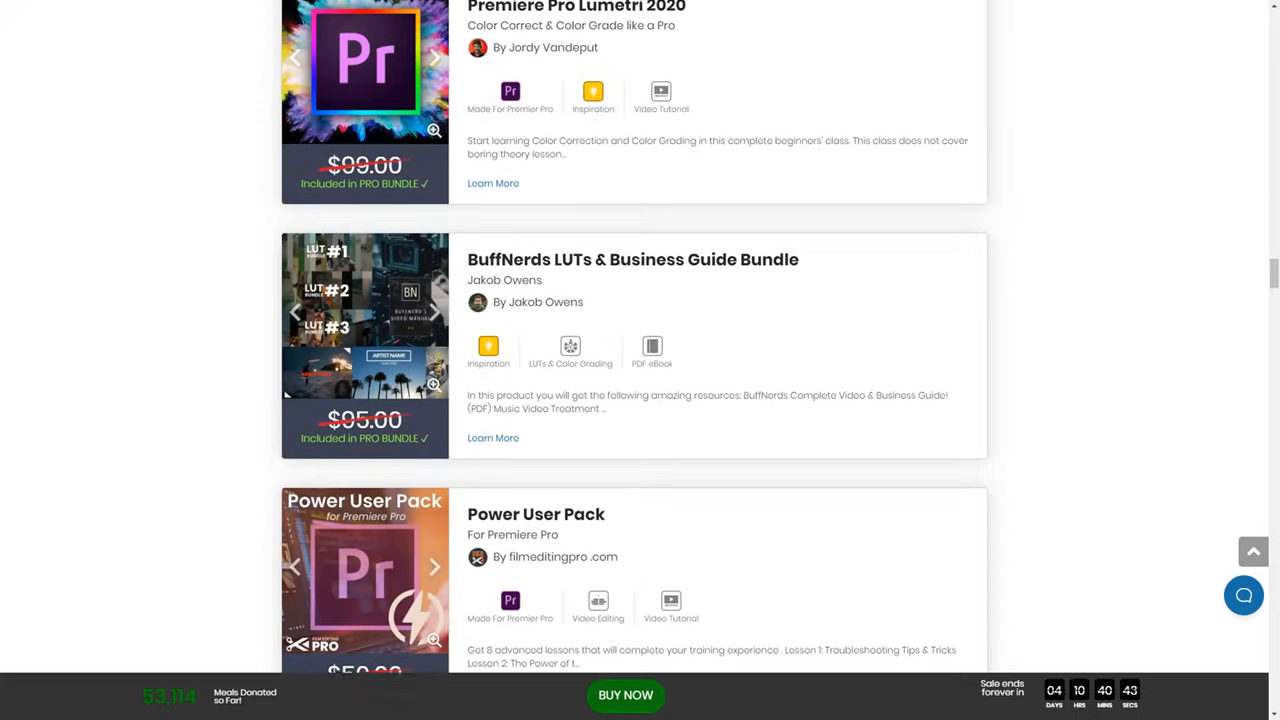
scroll(down, 3)
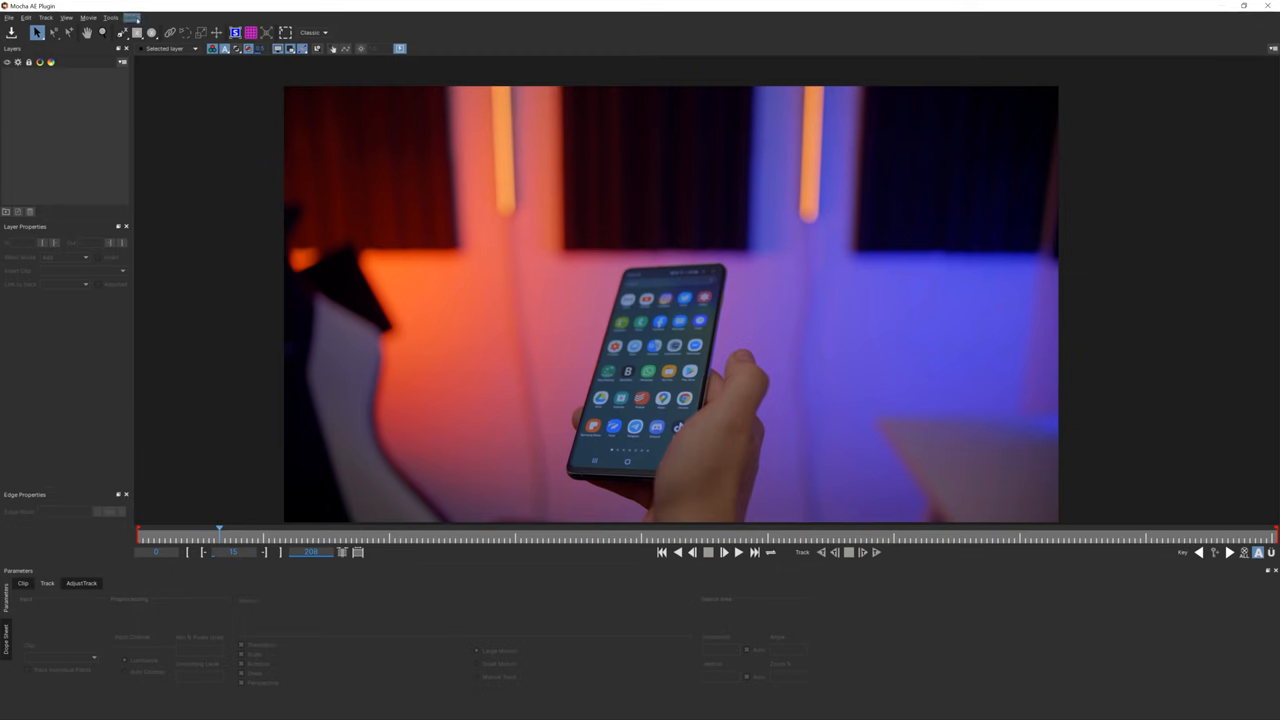
click(848, 554)
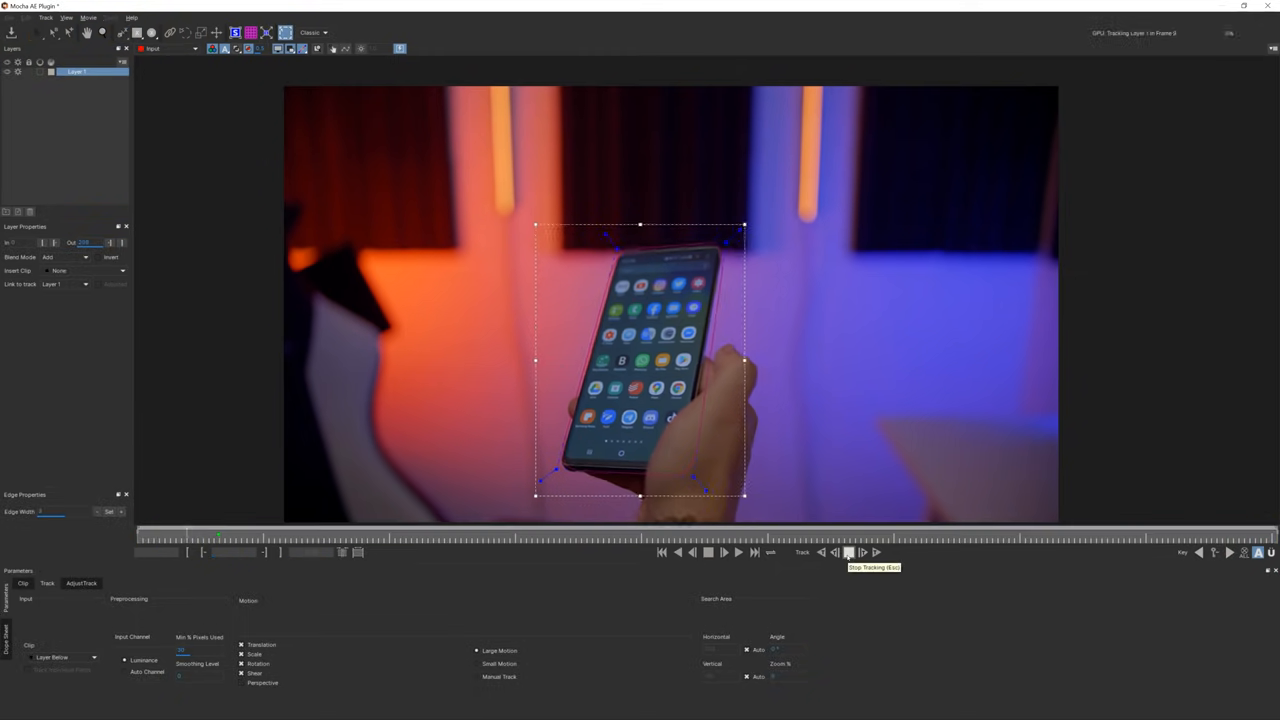
click(848, 552)
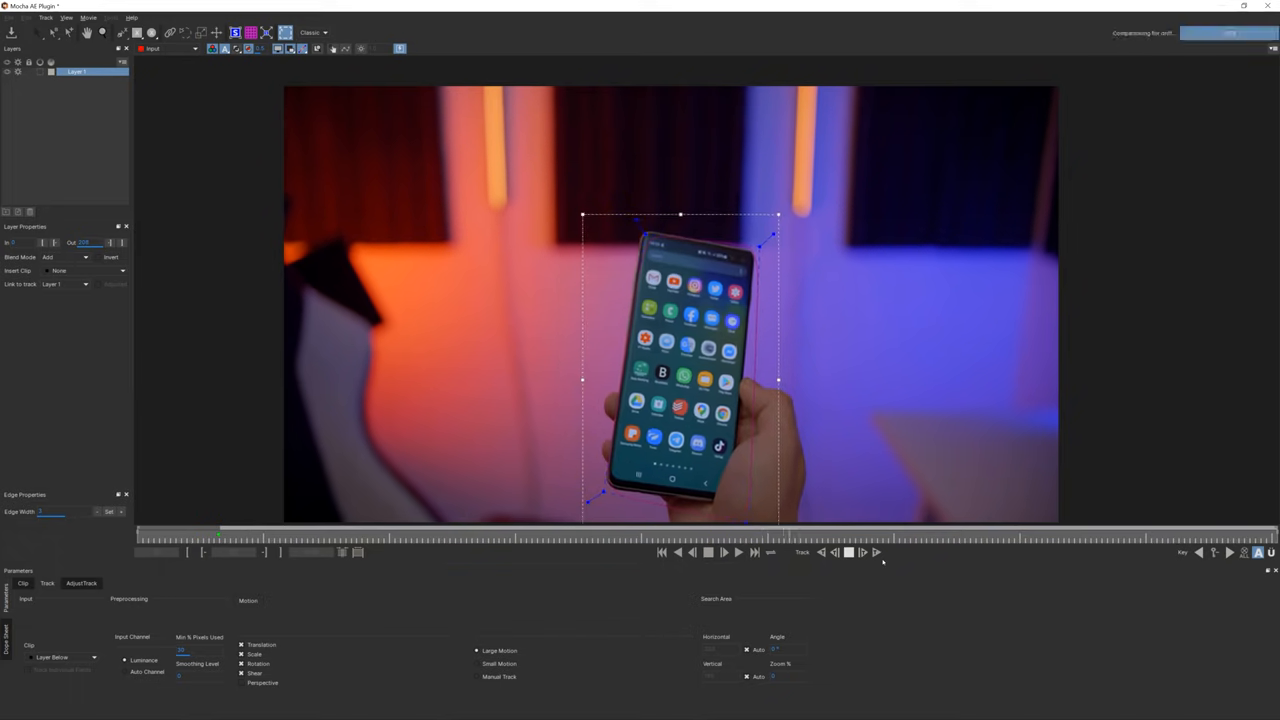
Step: Leave Mocha and save the tracking data back to the After Effects project
click(724, 552)
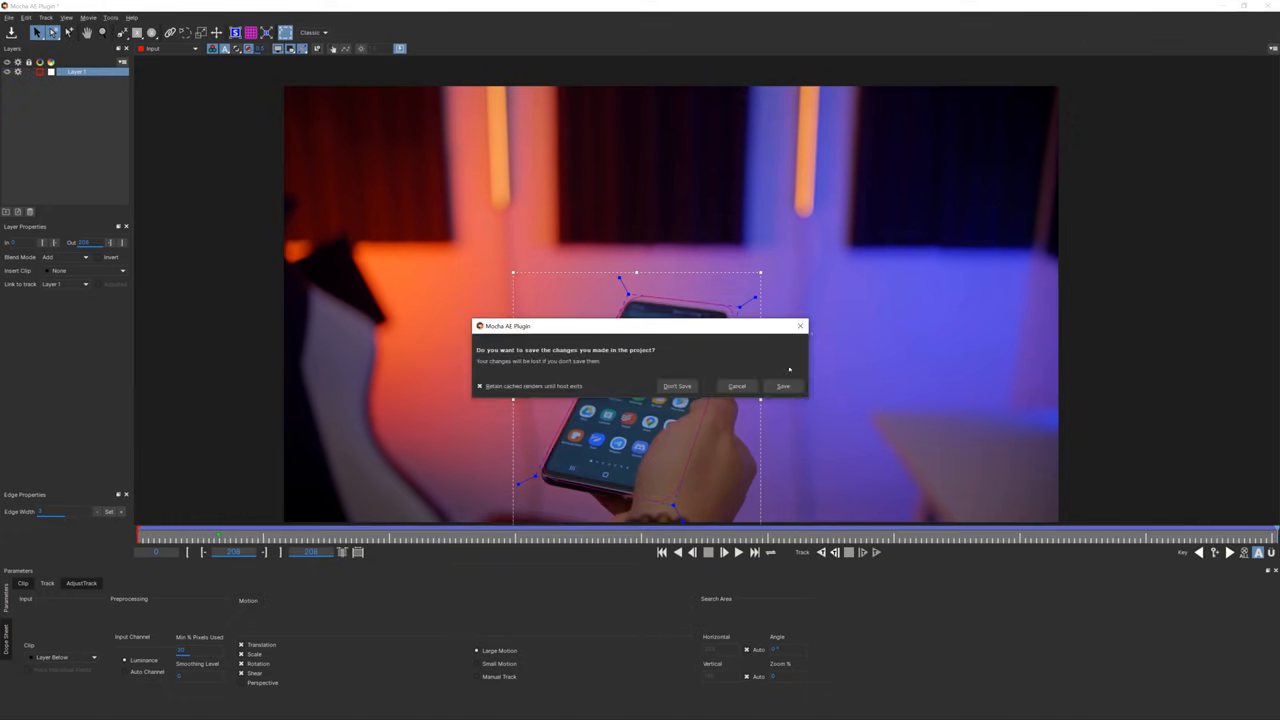
click(678, 386)
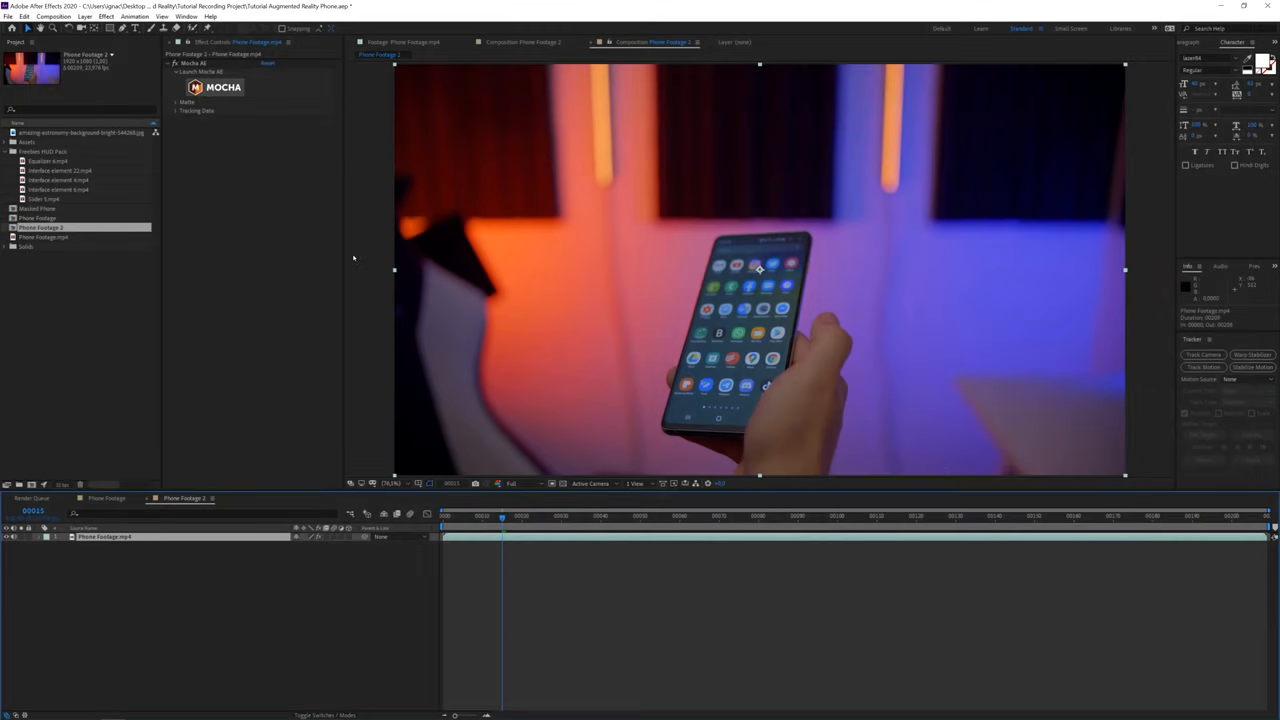
Step: Turn the phone track into a mask and pre-compose the masked footage layer into a new composition
click(24, 24)
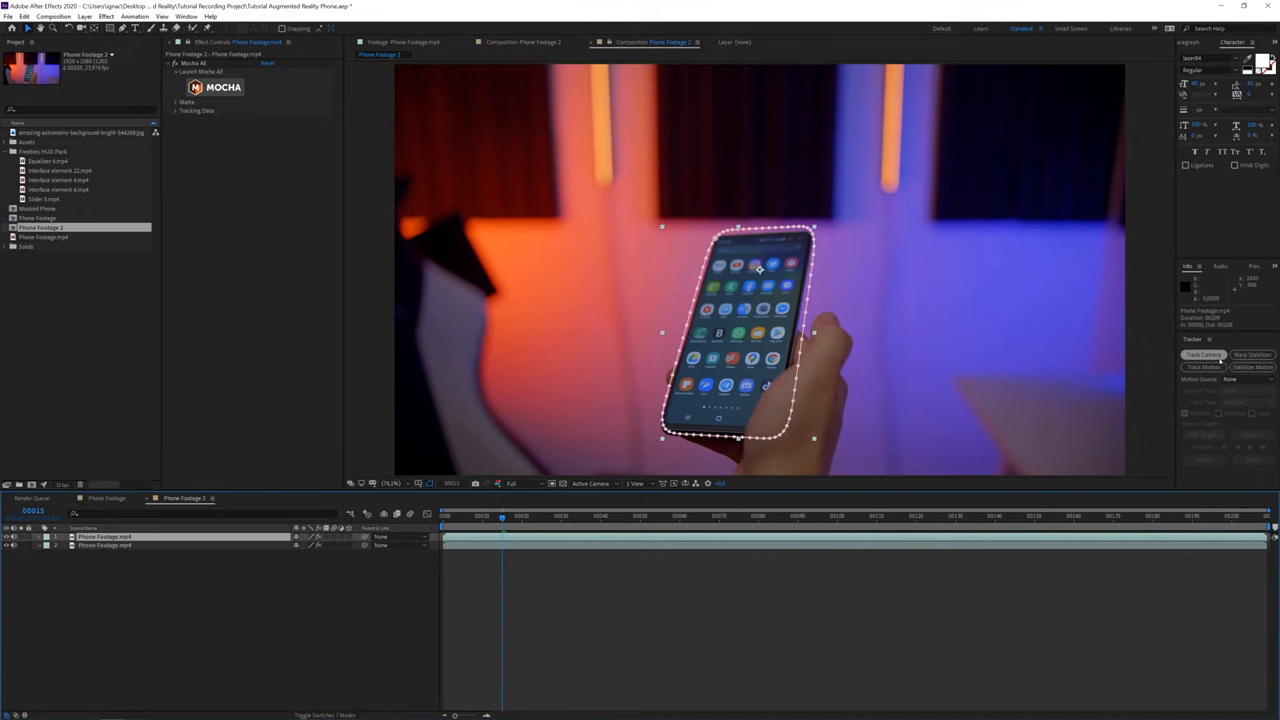
click(88, 24)
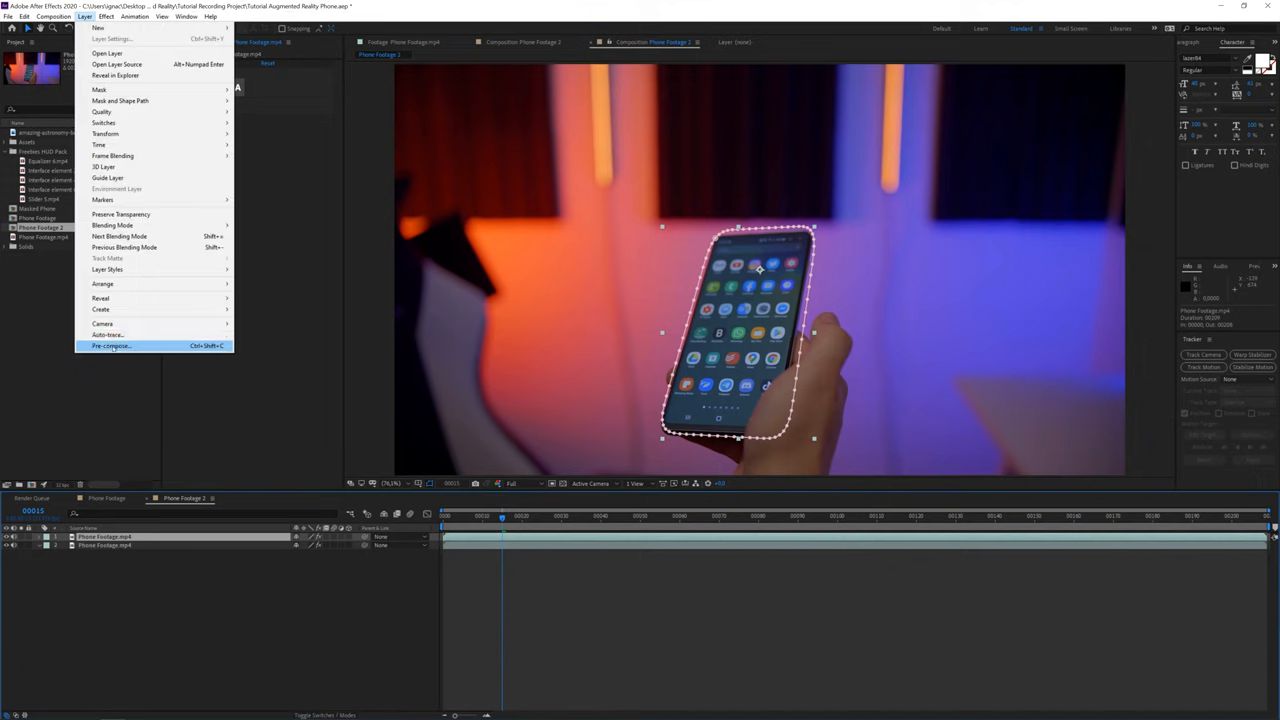
click(112, 344)
text(Mas)
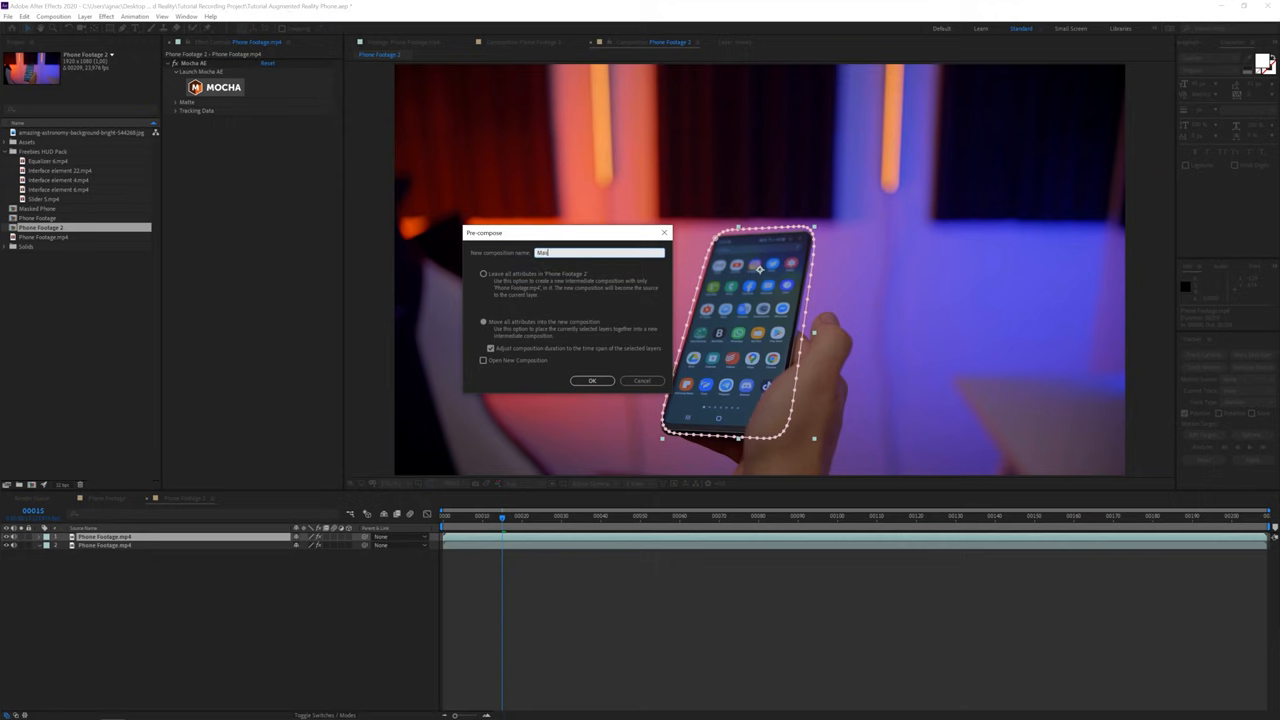
click(592, 380)
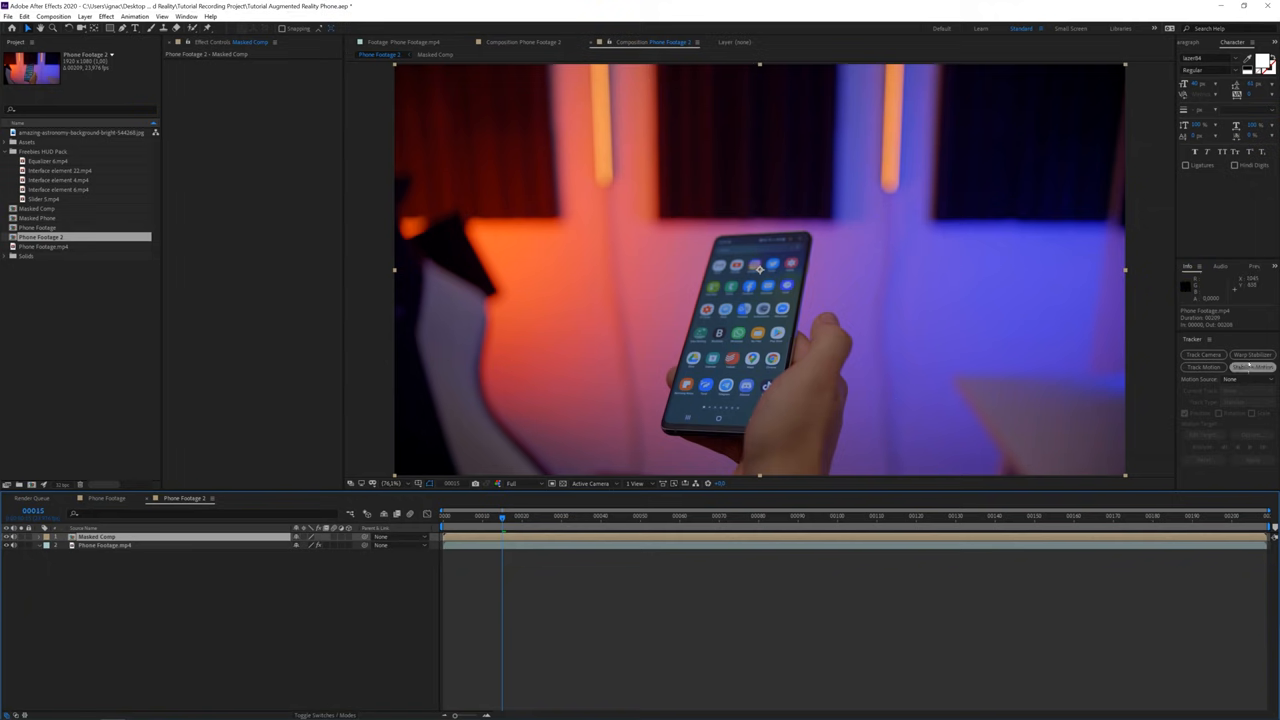
Step: Apply Track Camera to the nested footage and create a solid and camera from the screen track points
click(1204, 354)
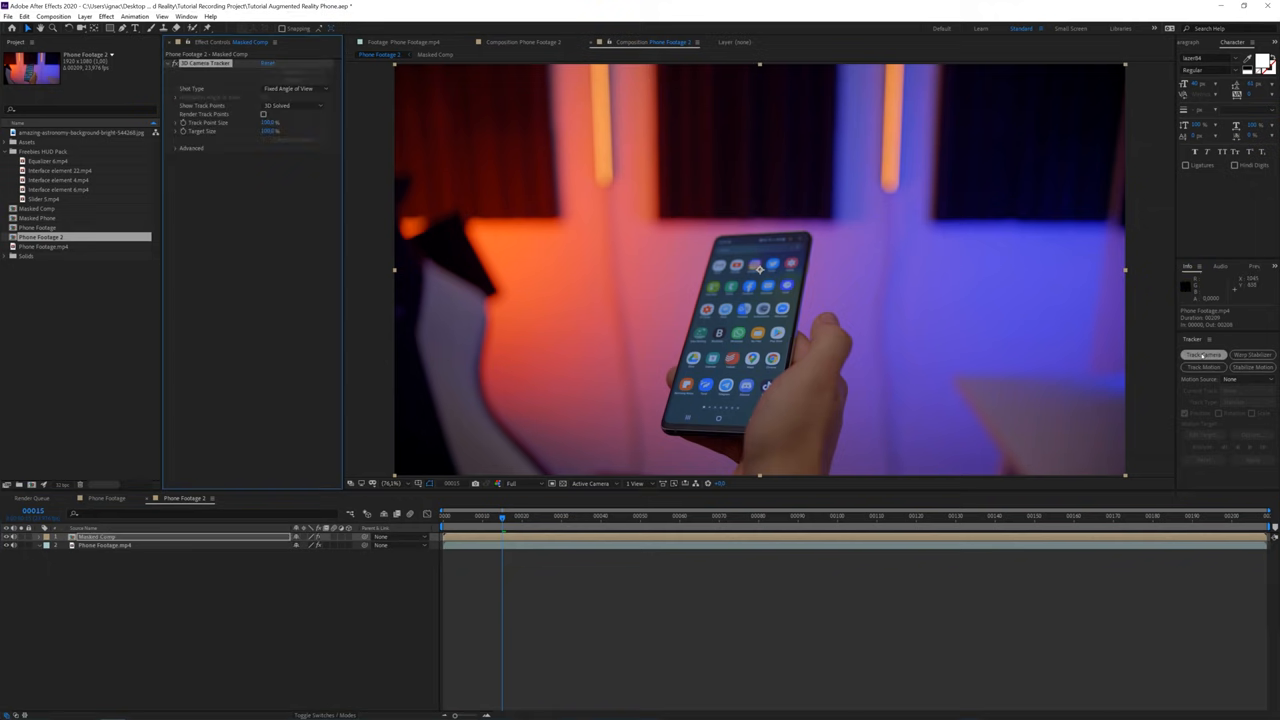
click(1200, 354)
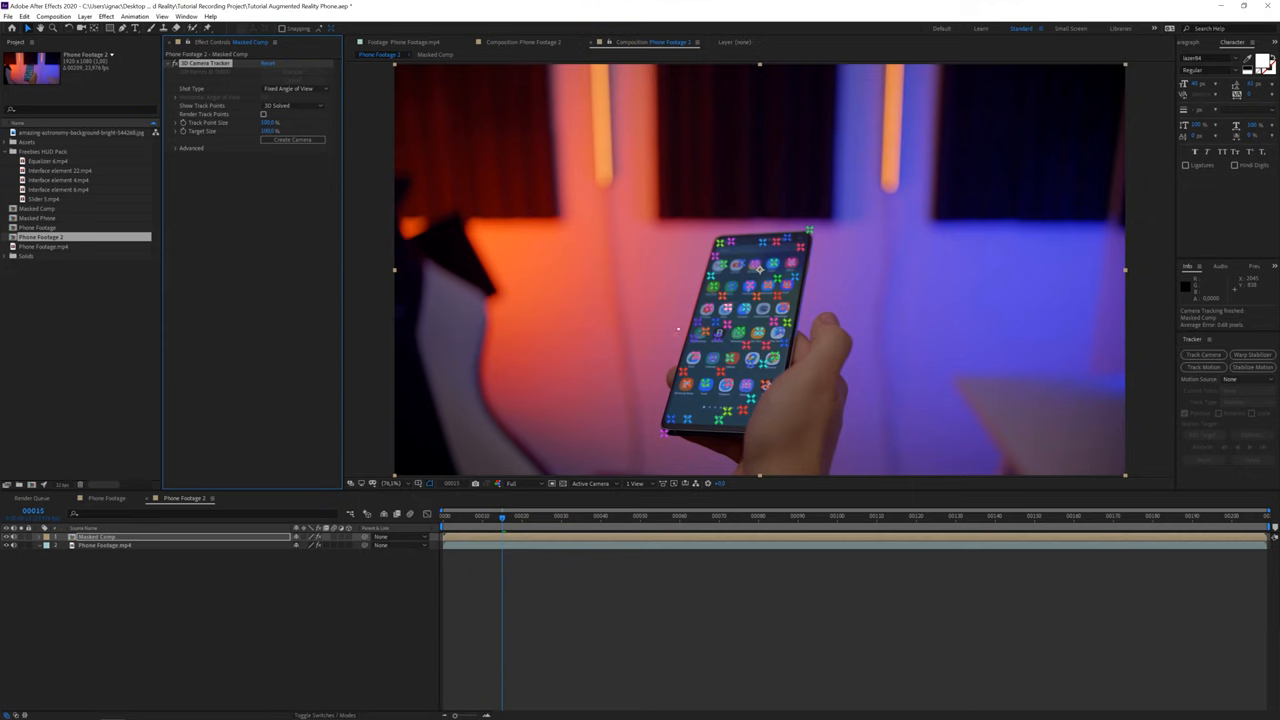
right_click(740, 340)
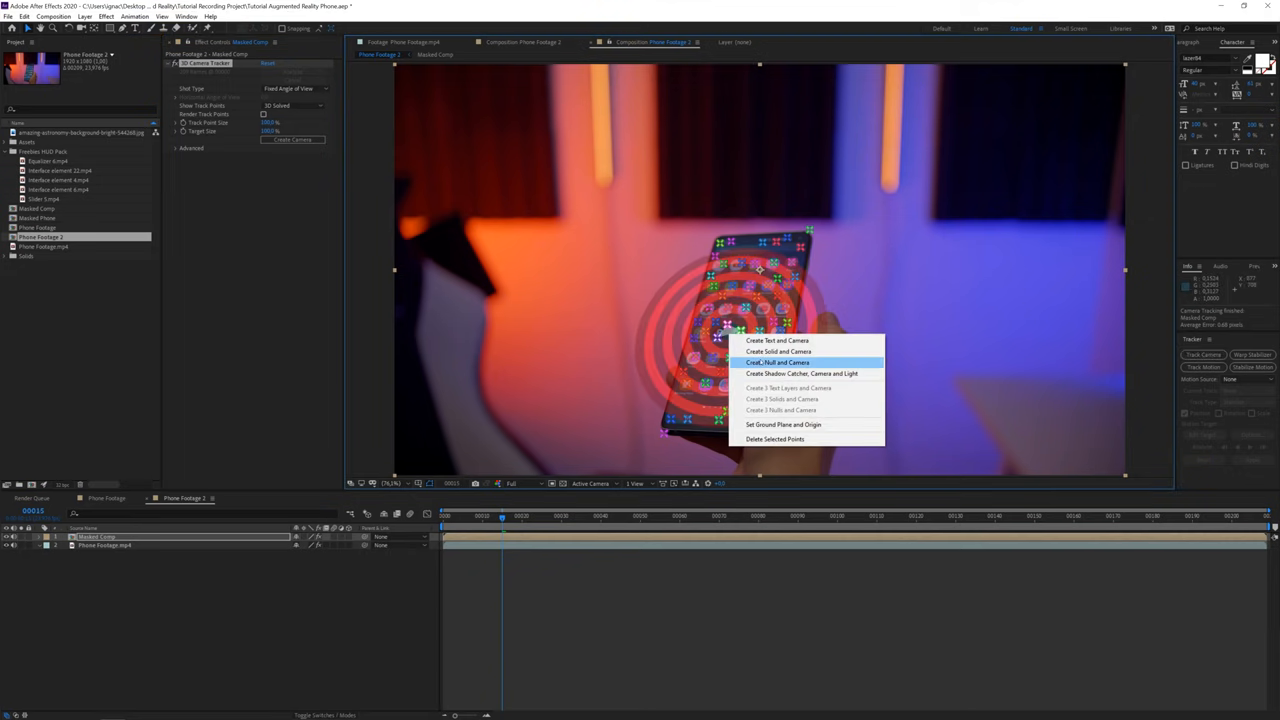
click(780, 352)
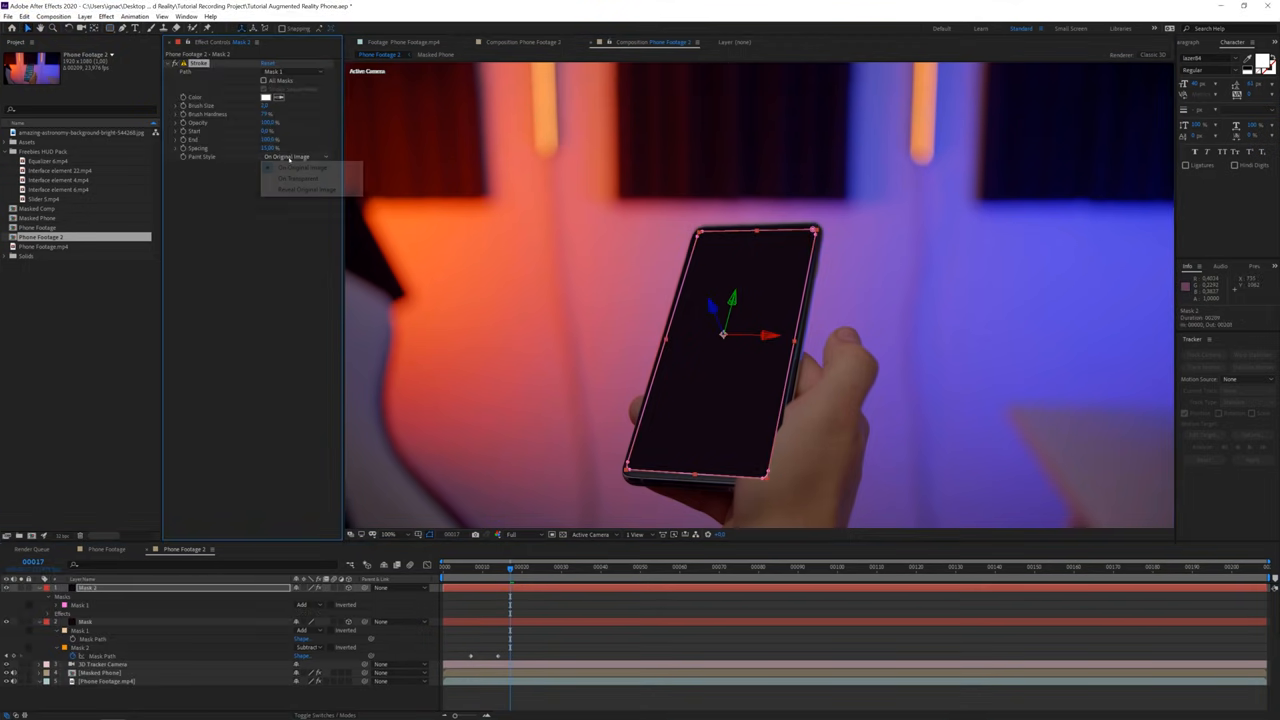
Step: Set the Stroke effect's Paint Style to On Transparent so only the screen outline shows
click(292, 178)
text(soli)
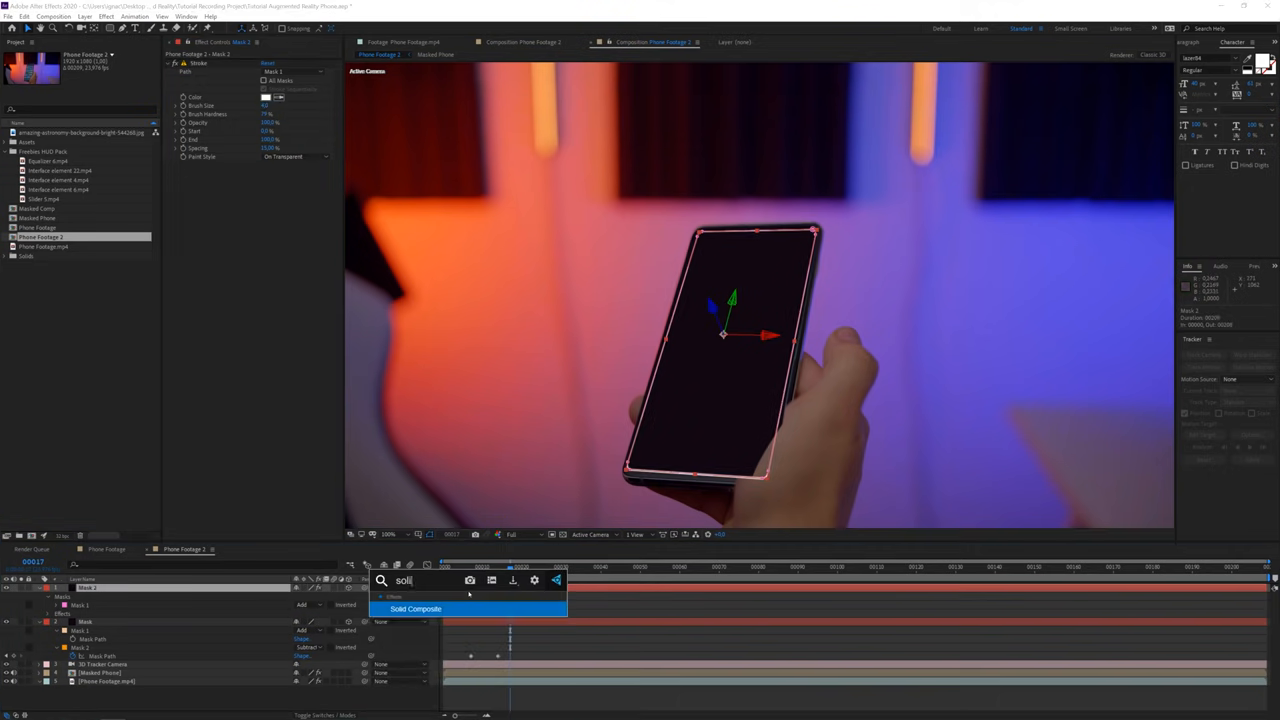
Step: Add the Solid Composite effect to the tracked solid layer
click(416, 608)
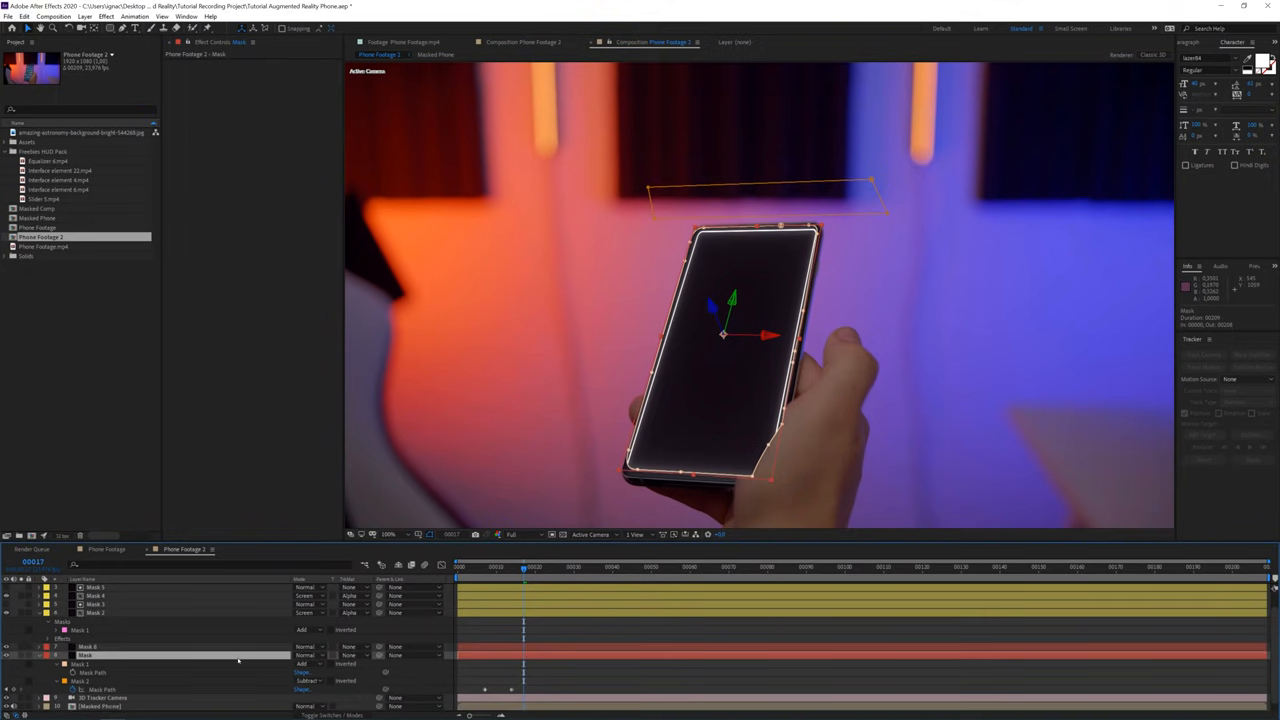
Step: Set the glow layer's Track Matte to Alpha Matte 'Mask 5' and reveal the phone footage layer
click(356, 628)
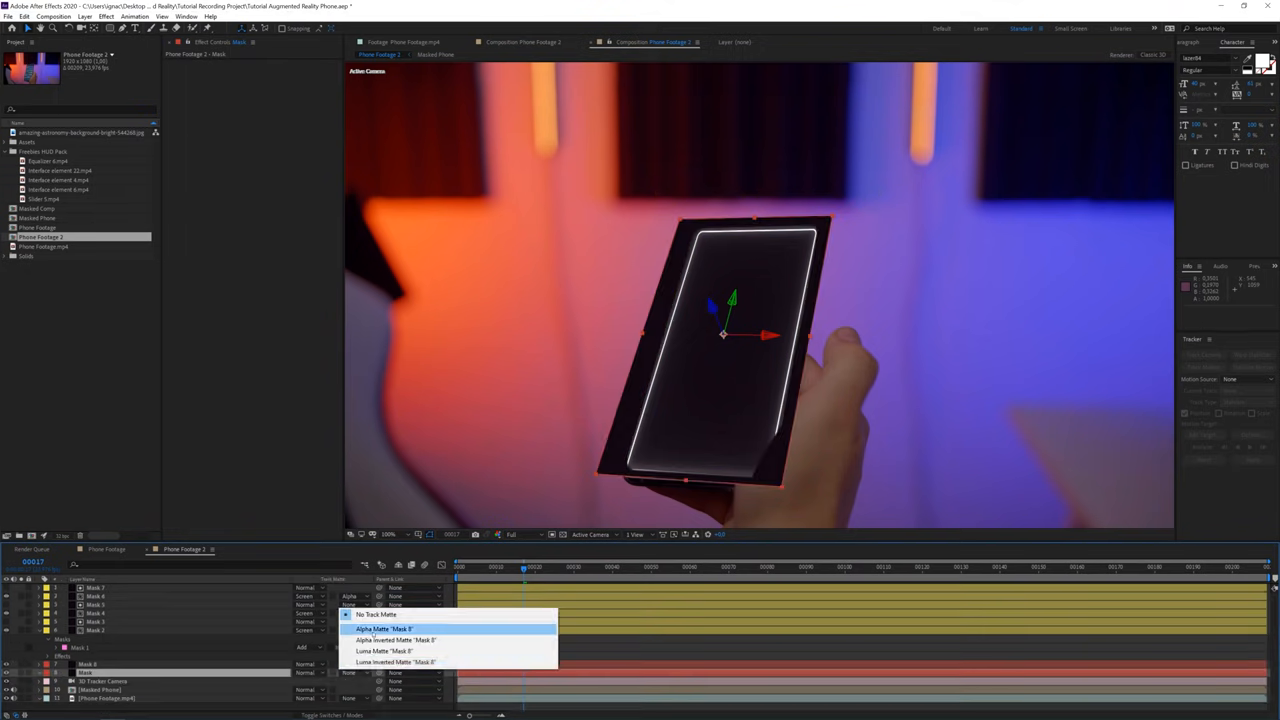
click(376, 628)
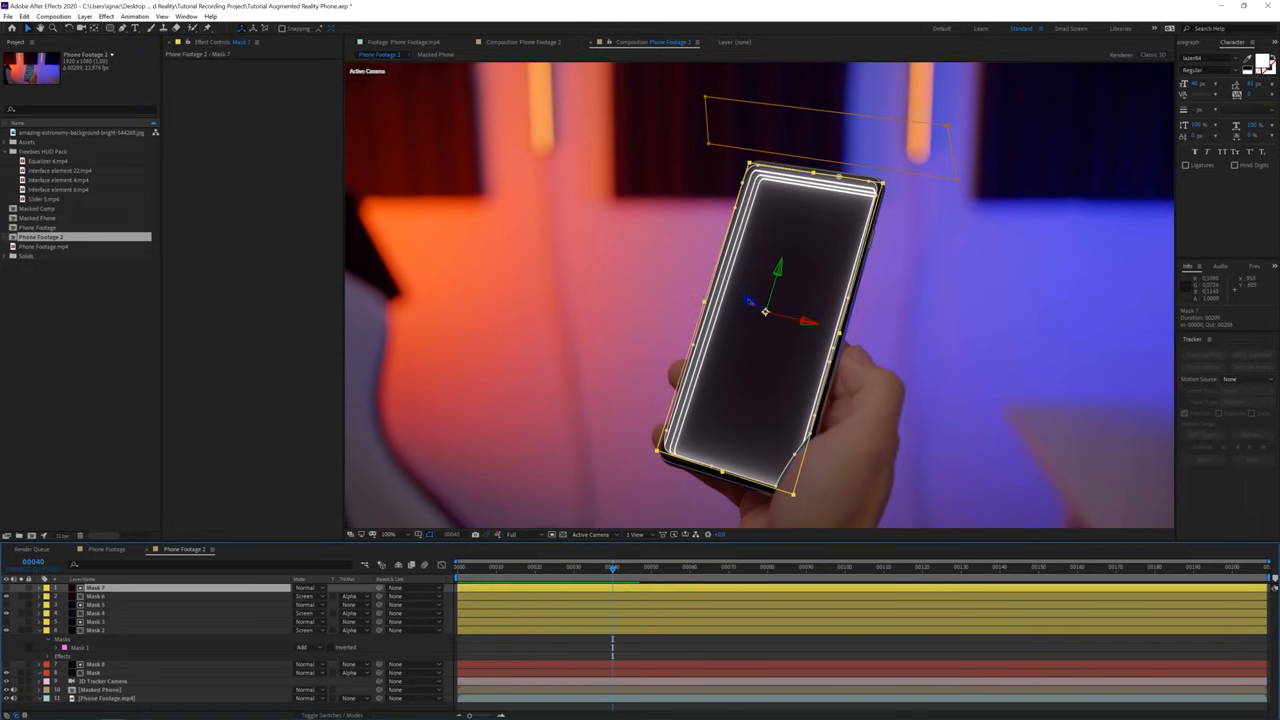
click(96, 602)
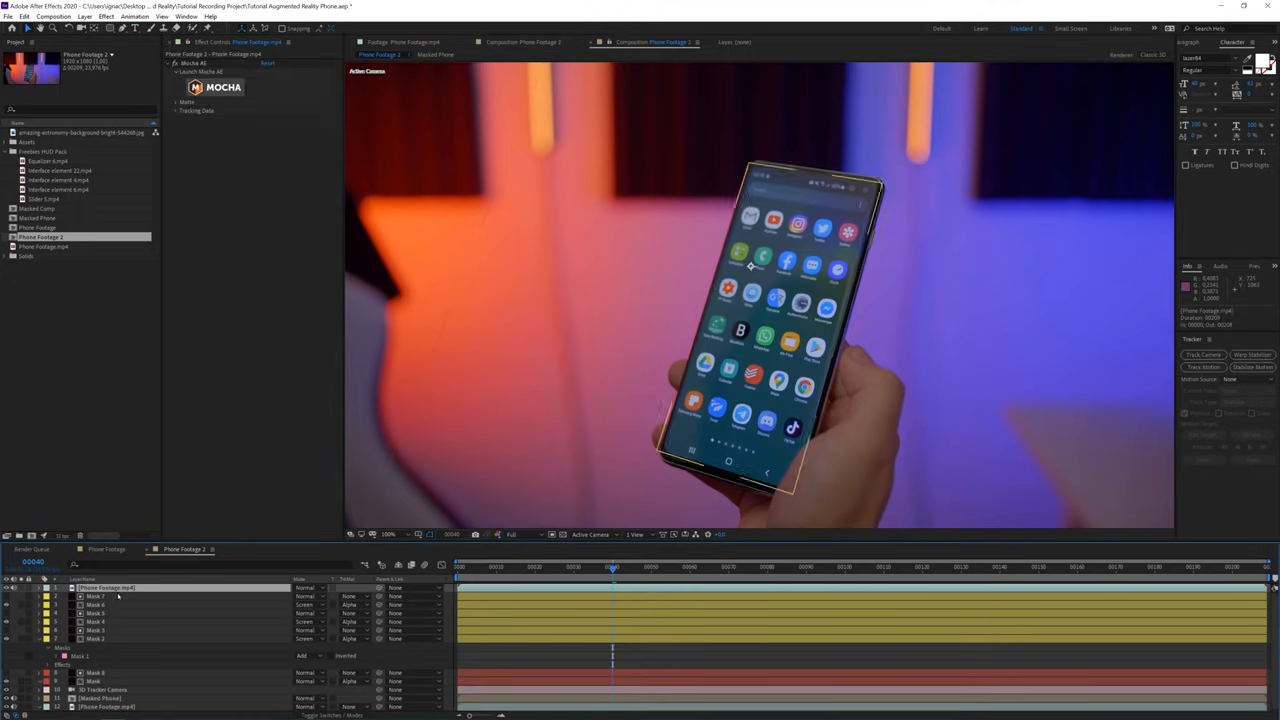
Step: Import the interface element clips for the phone composition
click(216, 88)
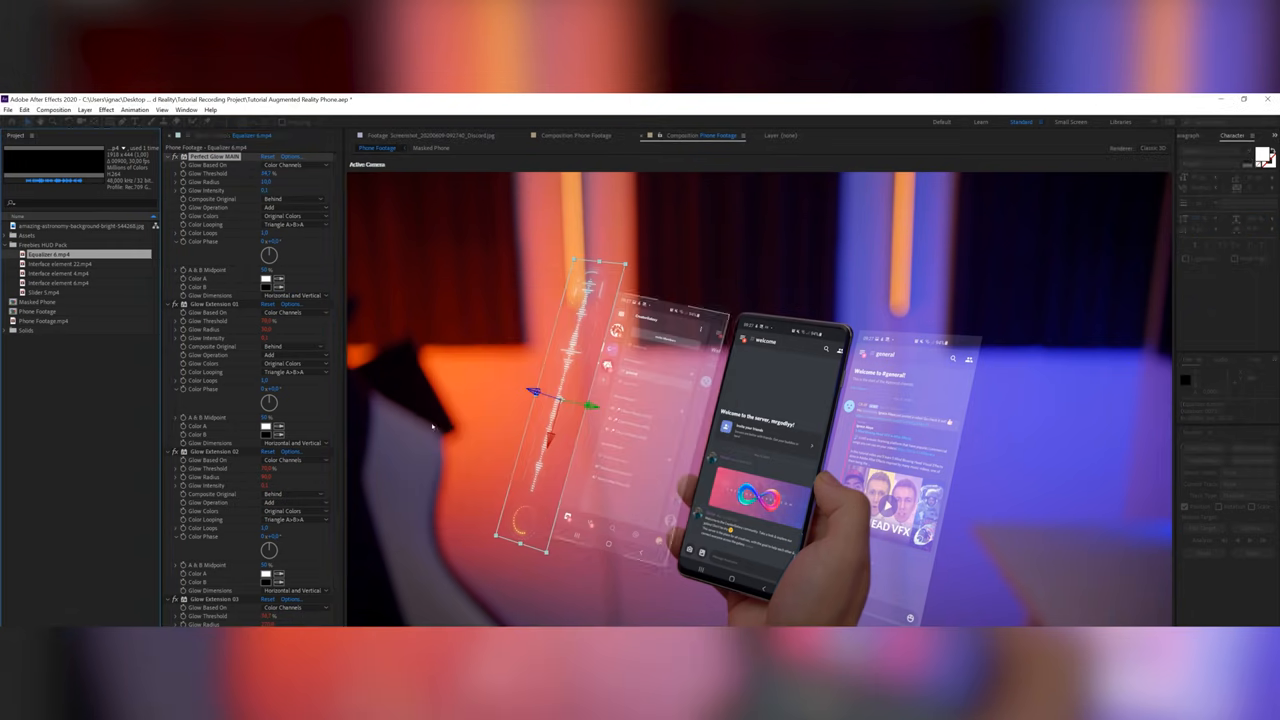
Step: Select another interface screenshot clip to place beside the tracked phone
click(72, 264)
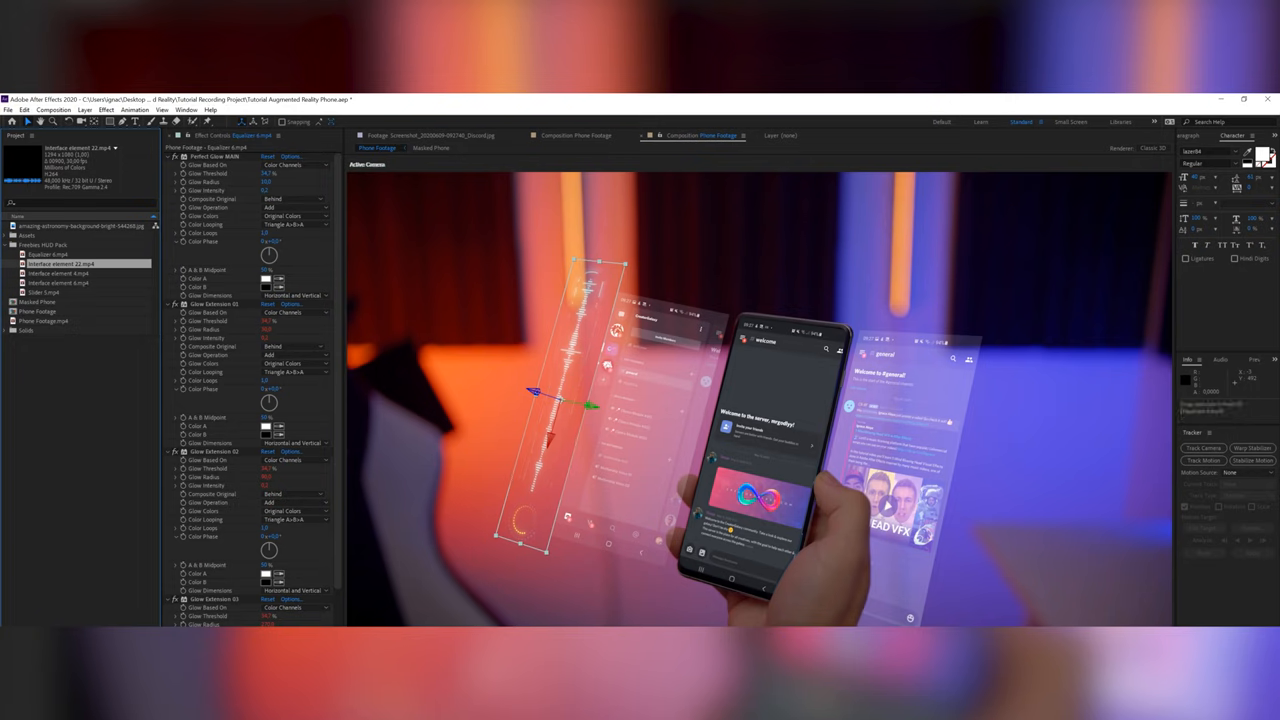